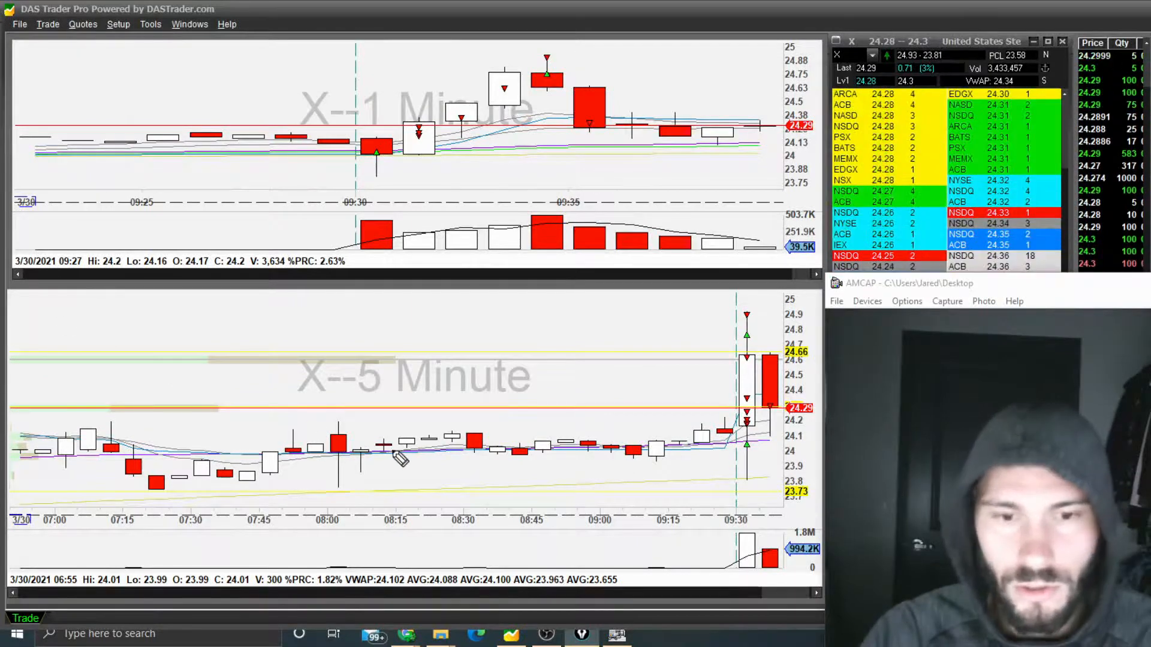
Draw a blue freehand line along the 5-minute moving average from 08:15 to 09:30.
drag(382, 451, 730, 448)
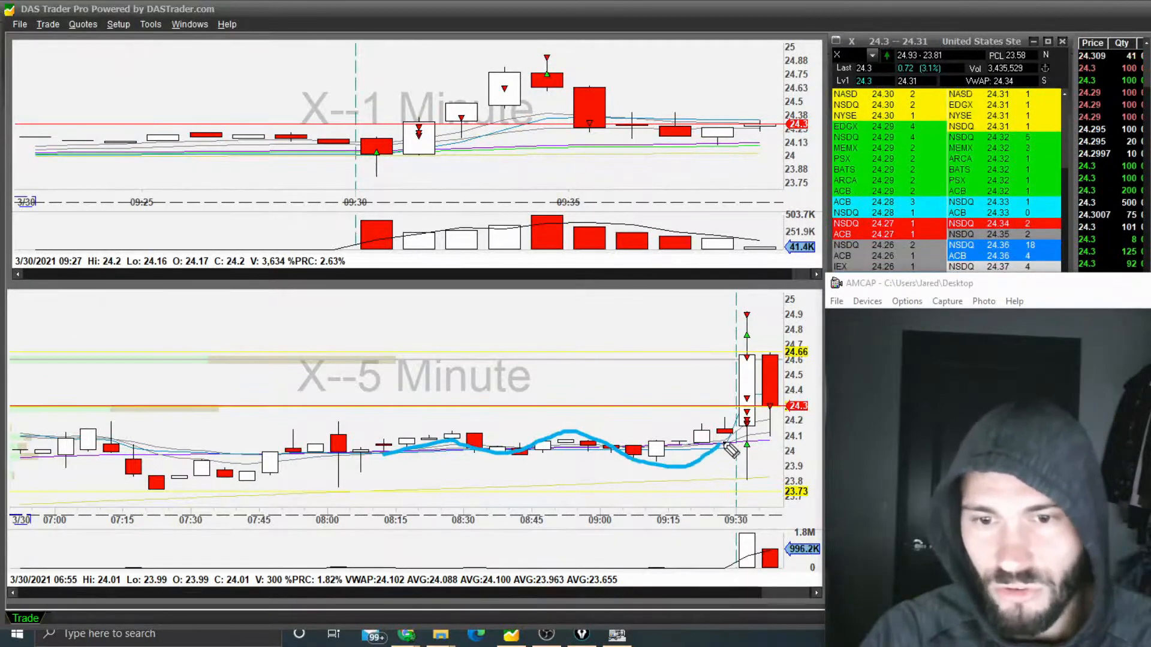